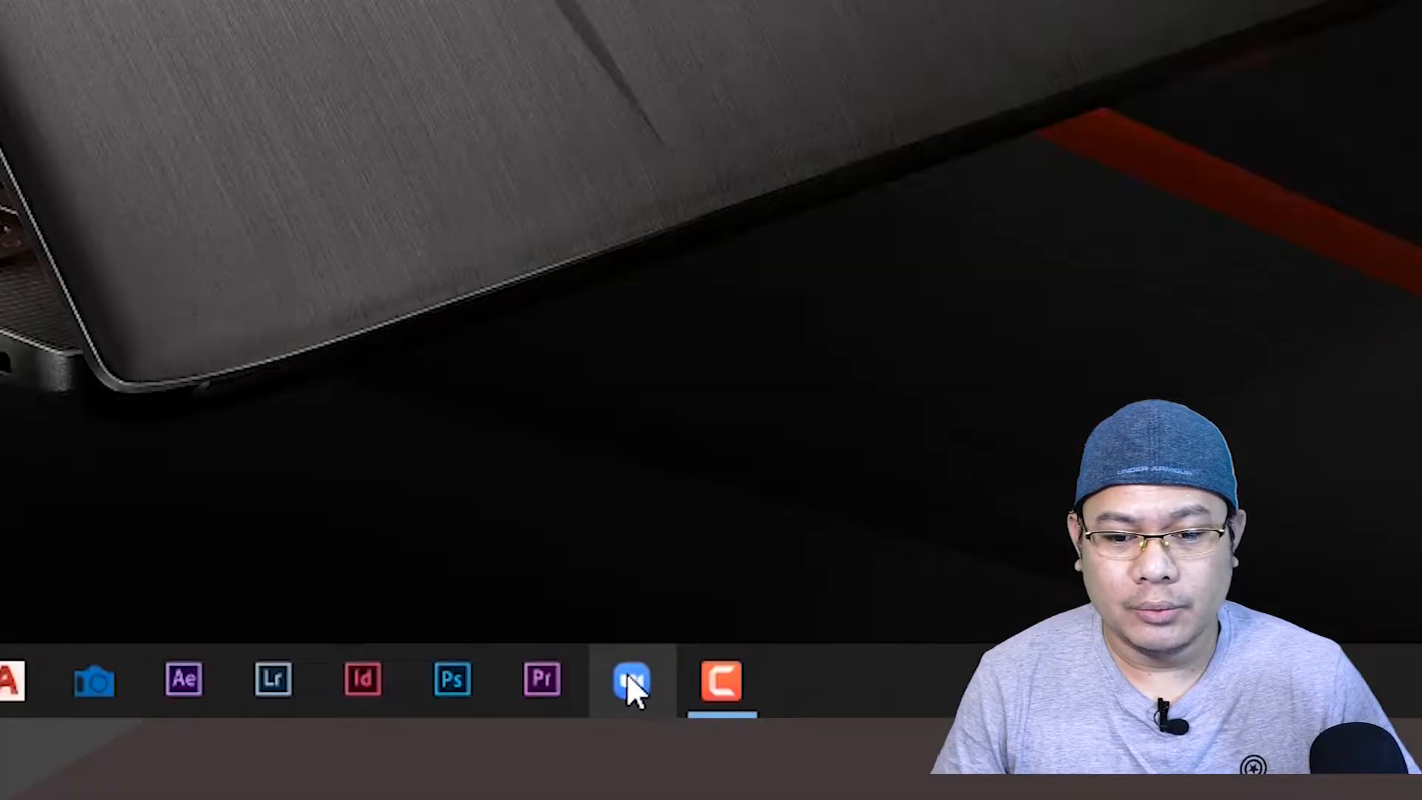
# Step: Launch Zoom from the taskbar and start a new meeting
pyautogui.click(632, 679)
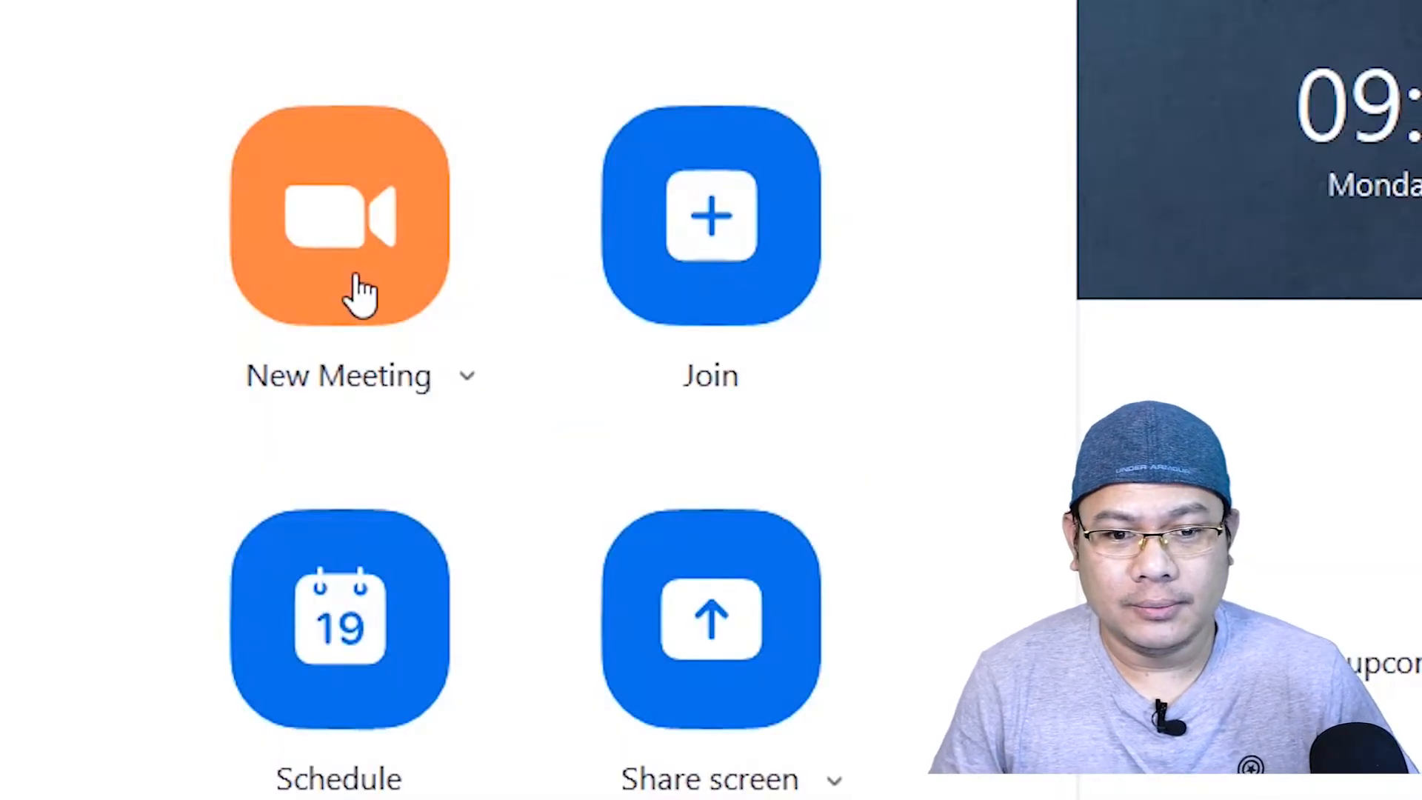
pyautogui.click(339, 215)
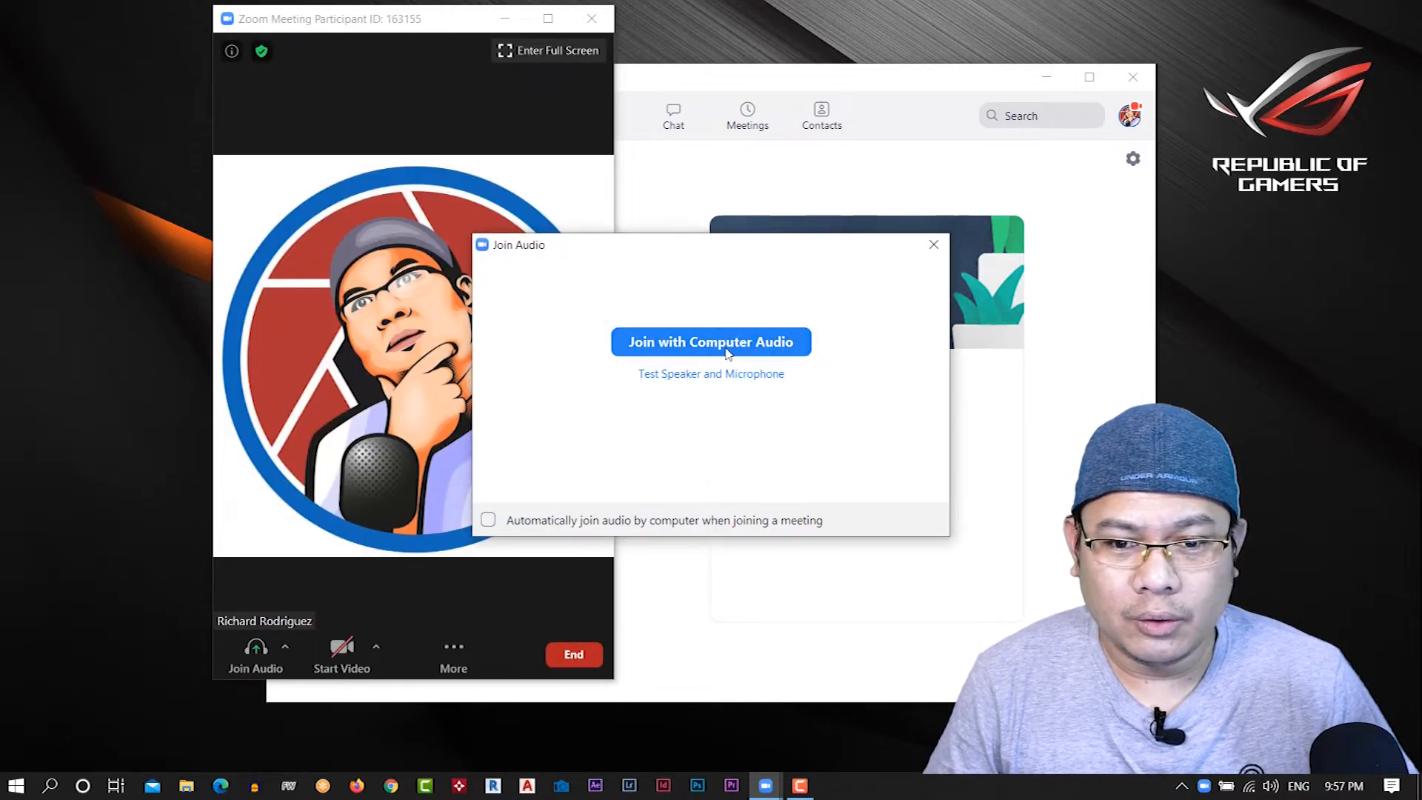
pyautogui.moveTo(743, 352)
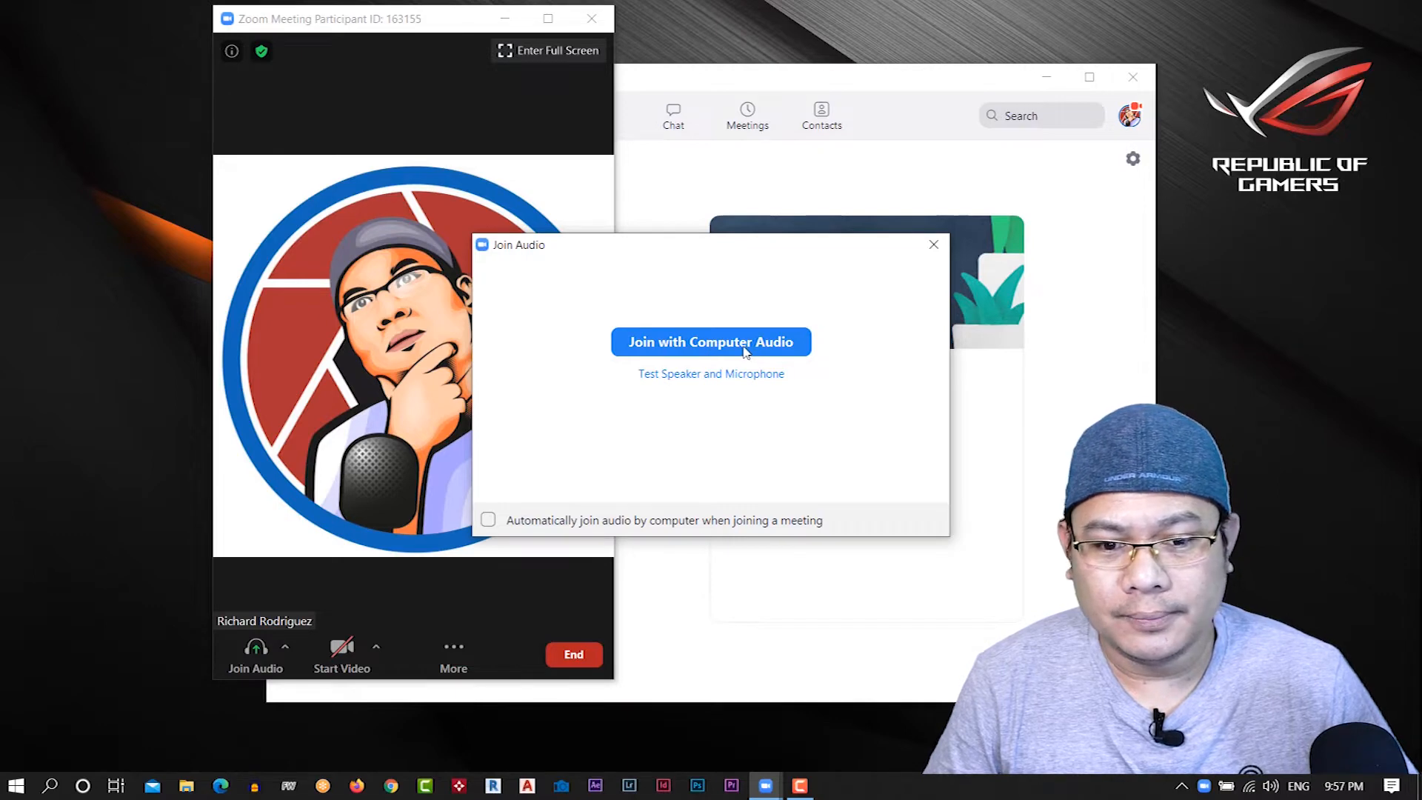
# Step: Join with computer audio and maximize the meeting window
pyautogui.click(711, 342)
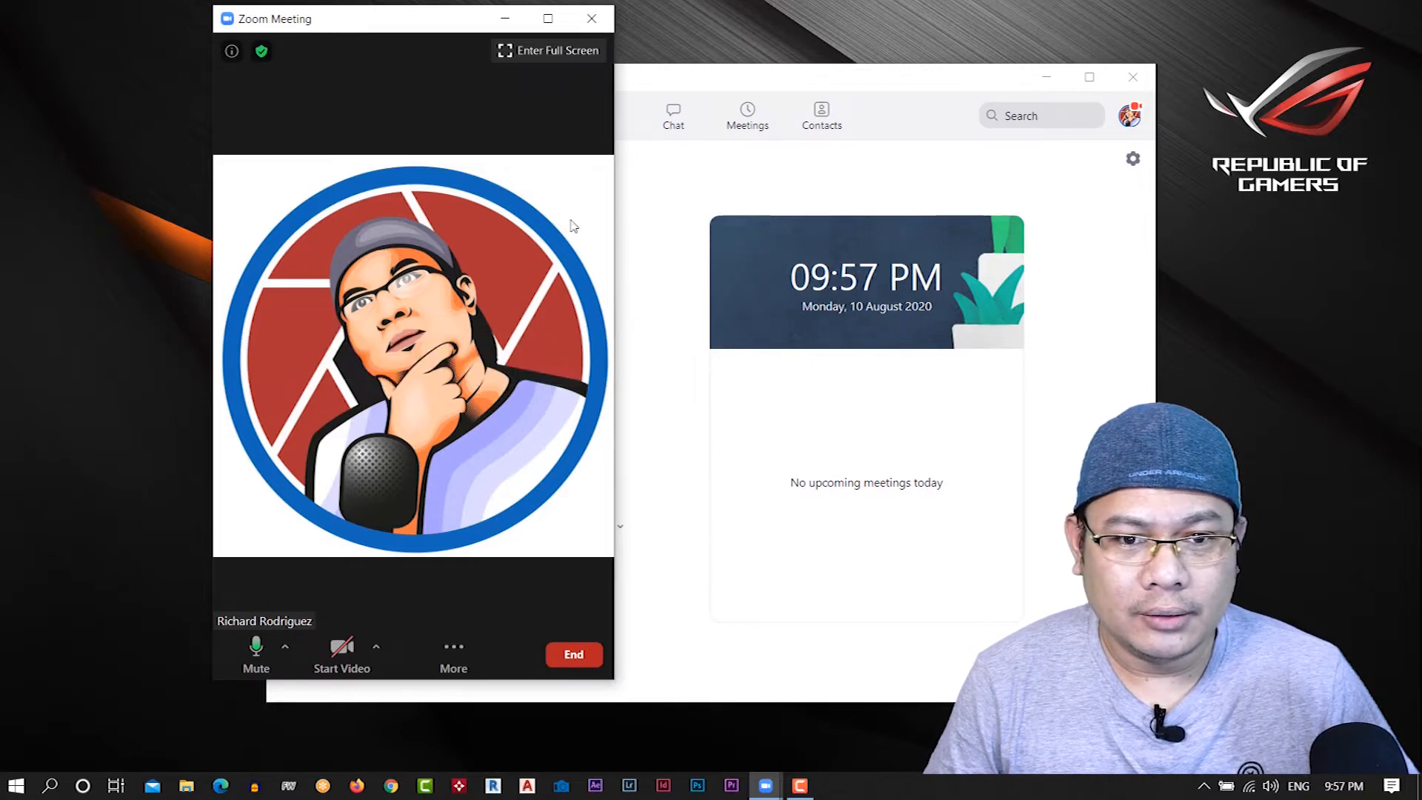
pyautogui.click(547, 18)
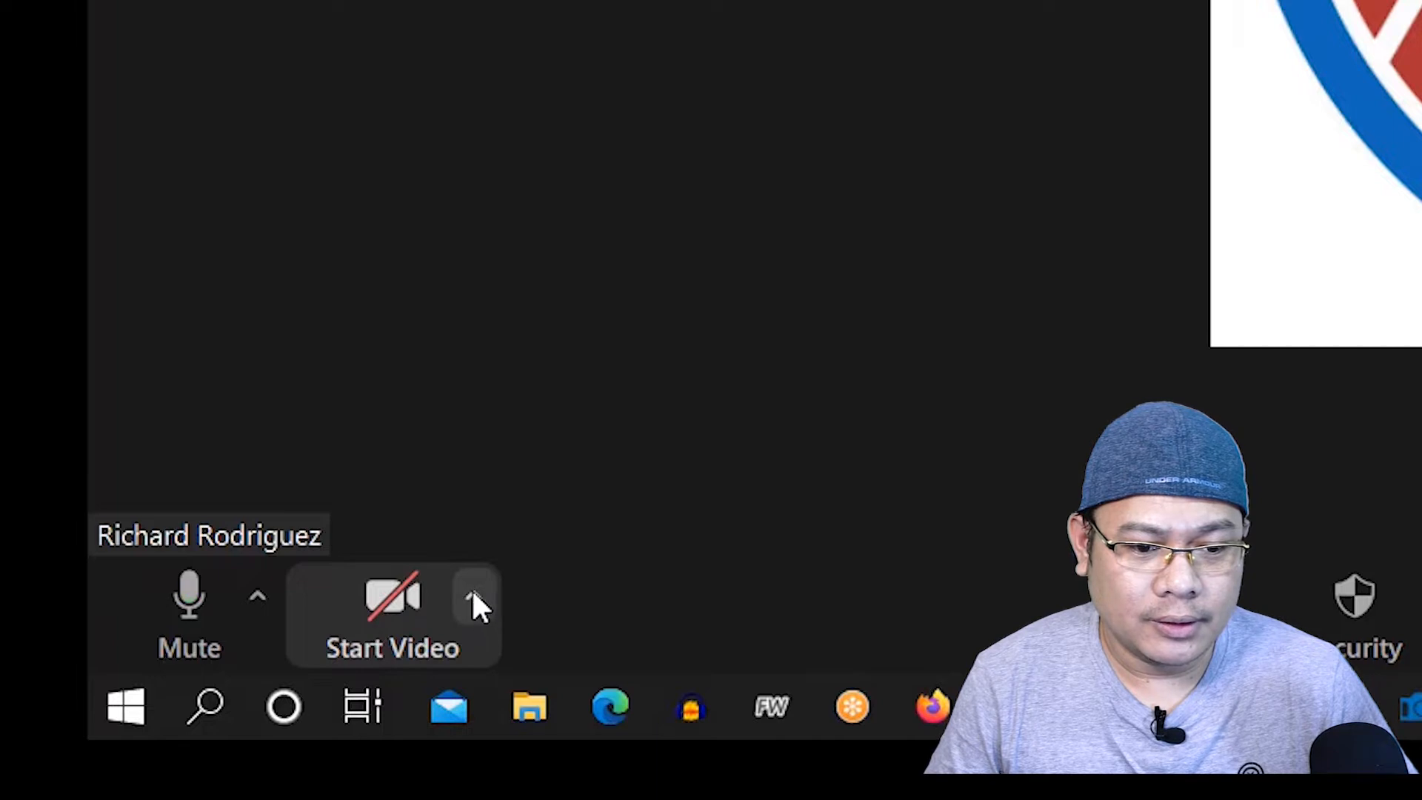
# Step: From the Start Video arrow menu, choose Choose Virtual Background
pyautogui.click(474, 597)
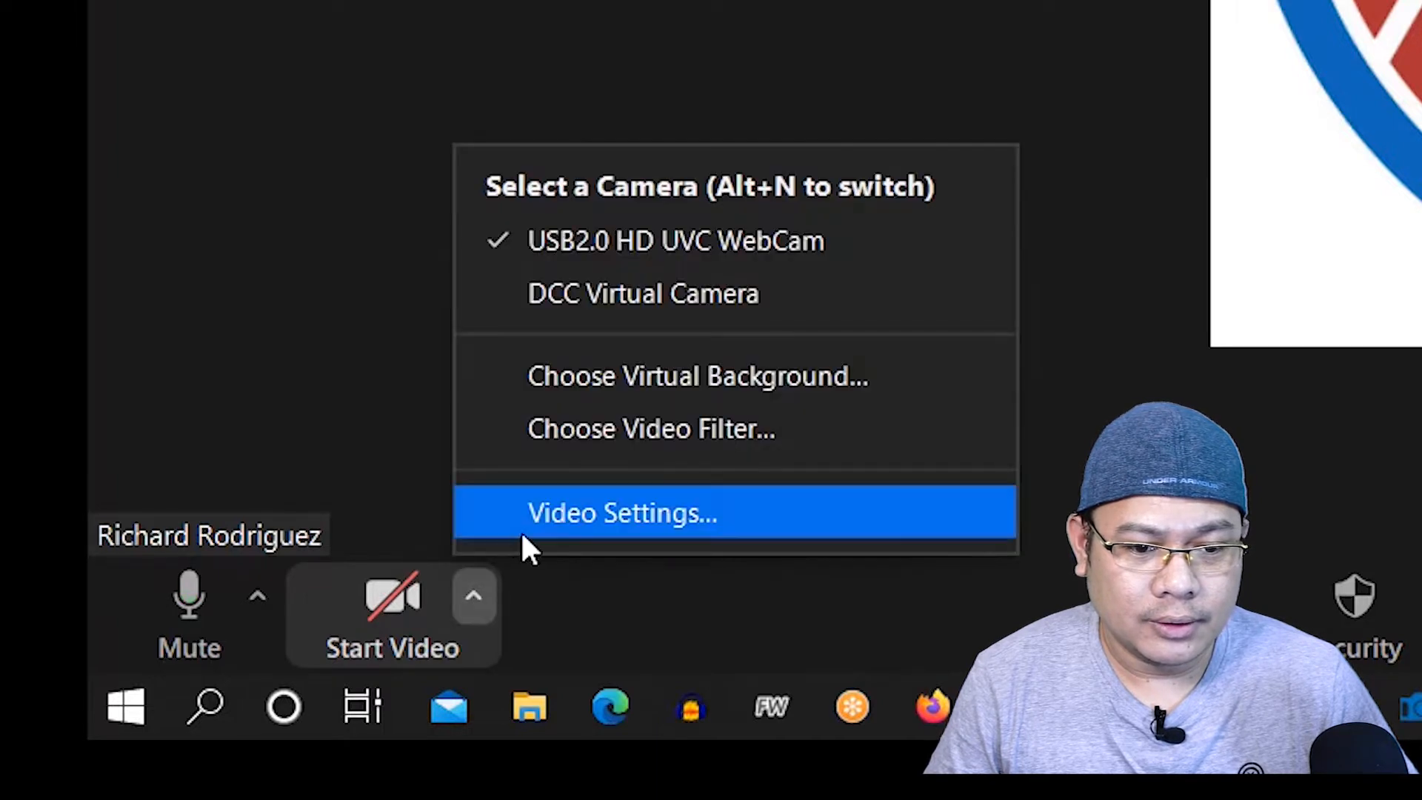
pyautogui.moveTo(649, 377)
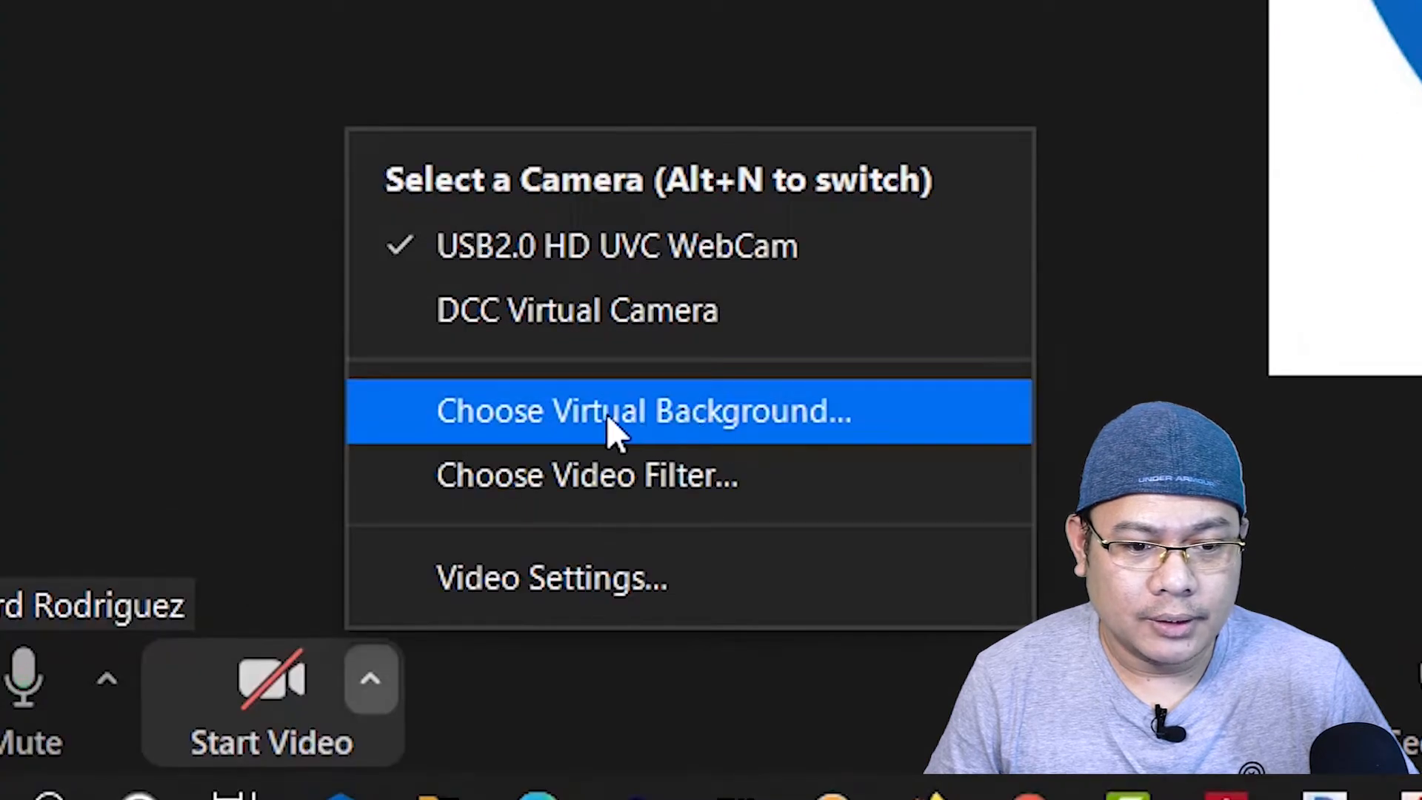
pyautogui.click(644, 410)
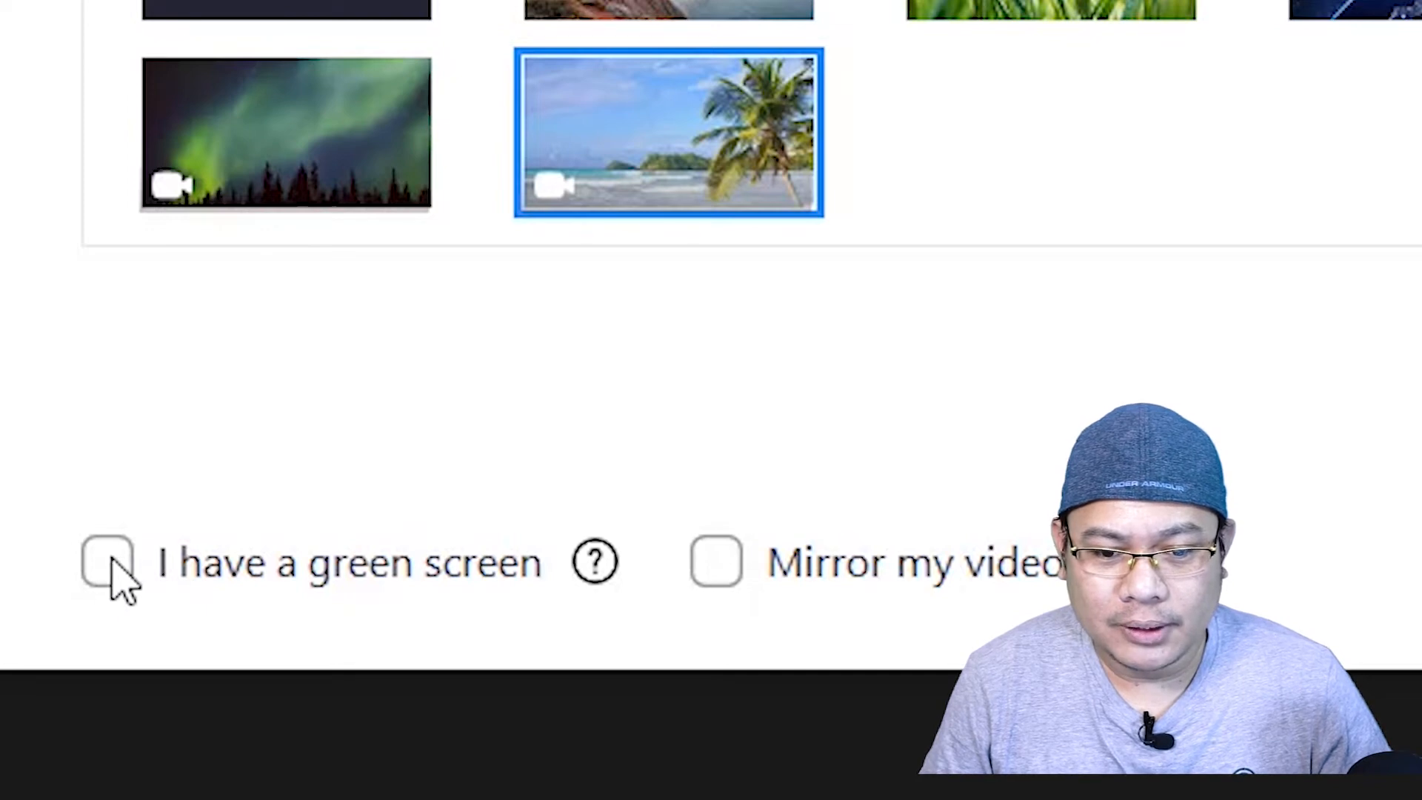
# Step: Enable 'I have a green screen' and pick the San Francisco bridge background
pyautogui.click(108, 560)
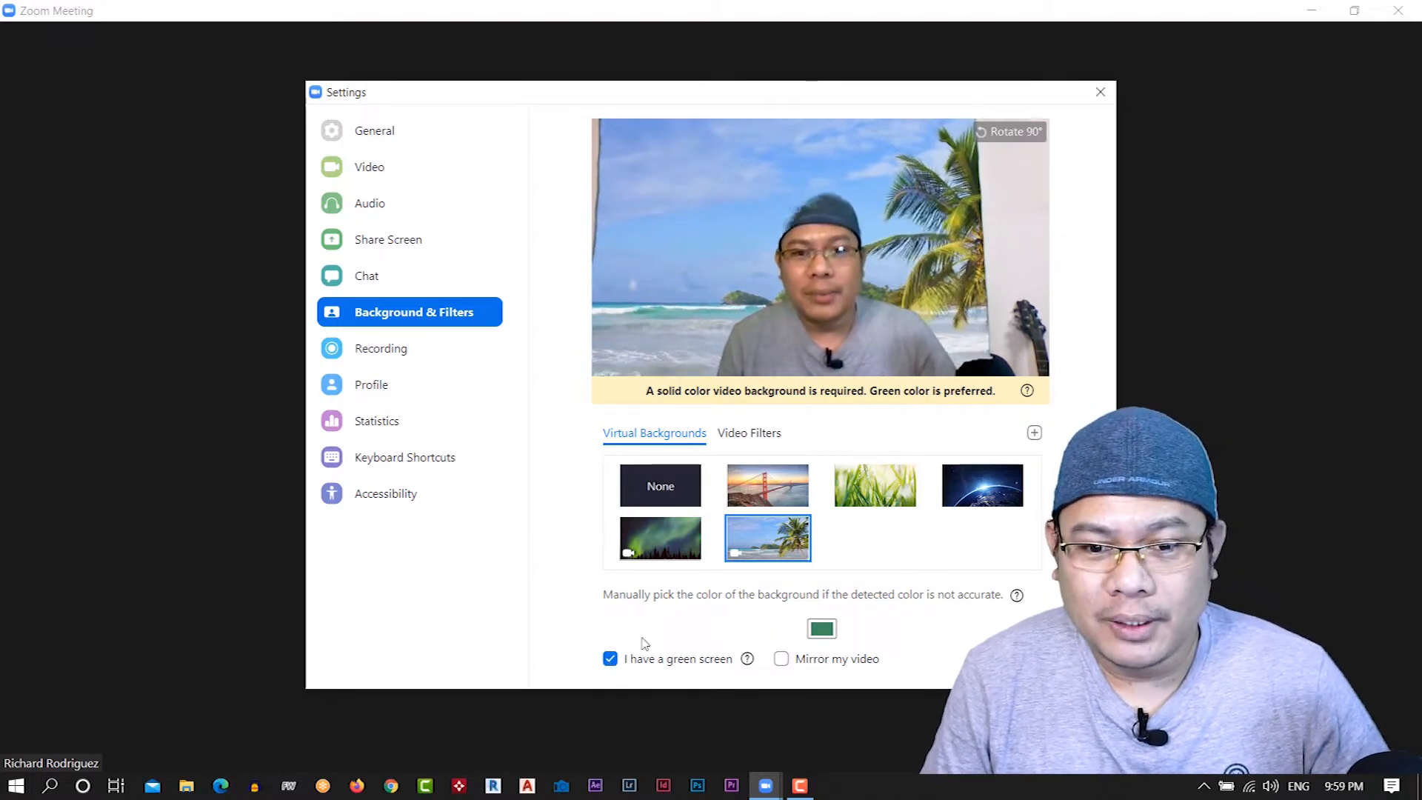
pyautogui.moveTo(767, 485)
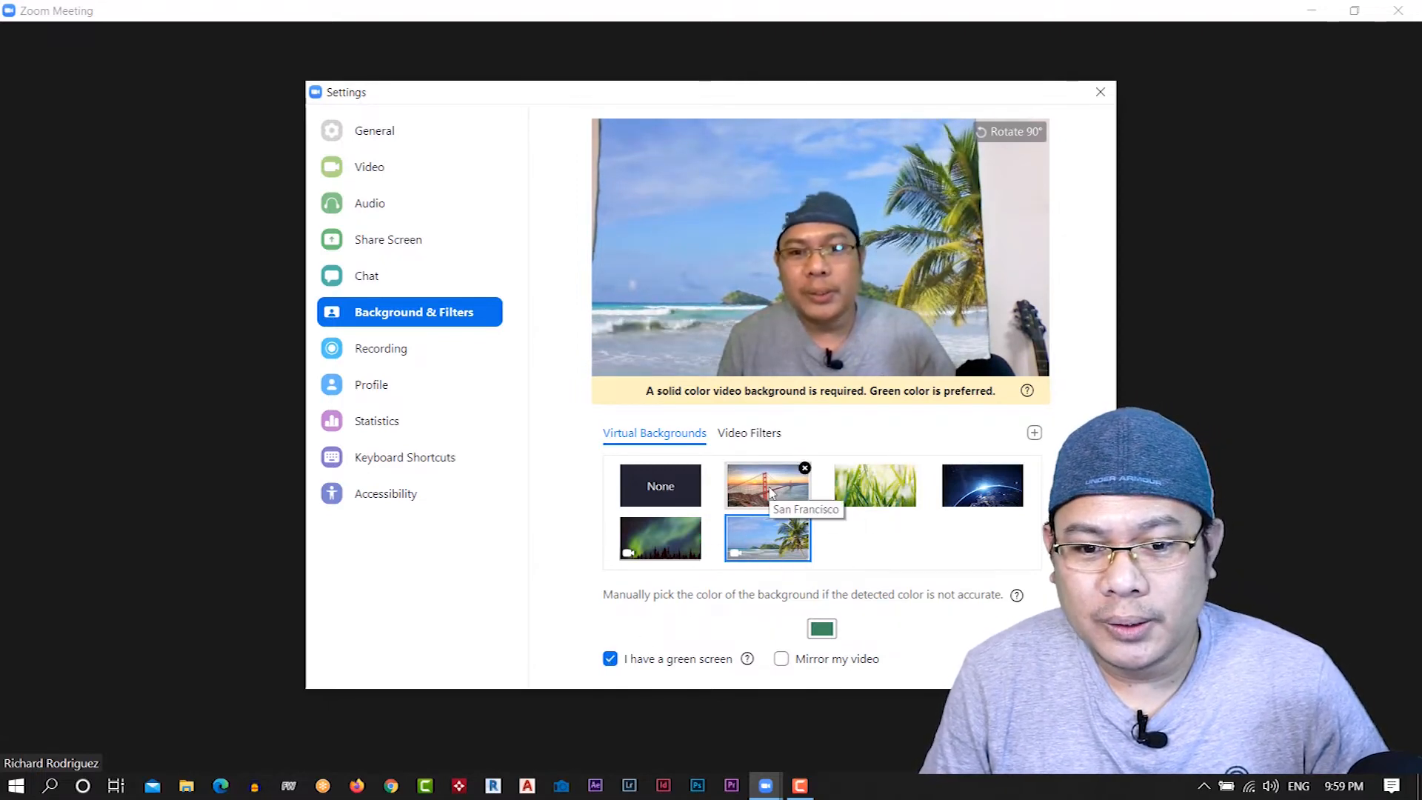
pyautogui.click(767, 485)
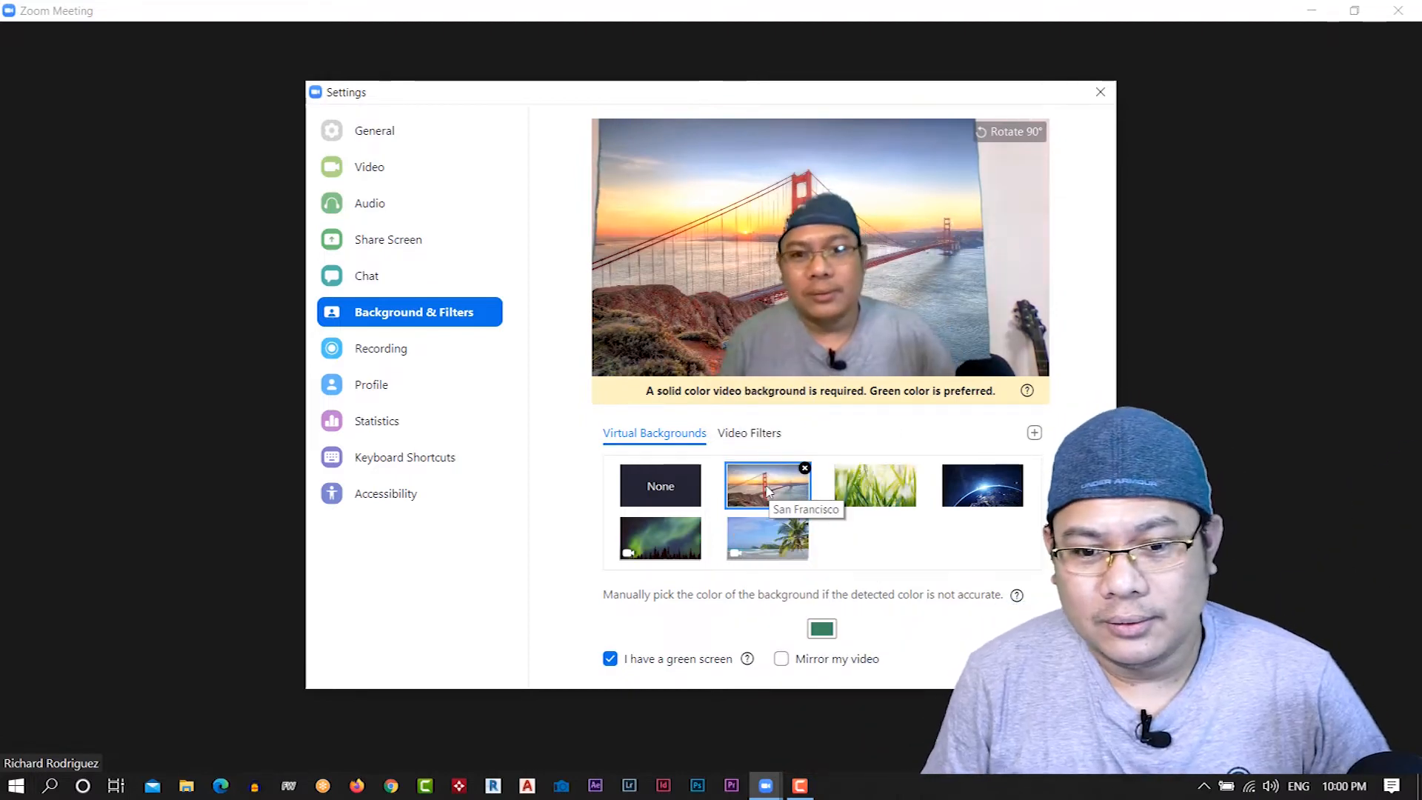
pyautogui.moveTo(950, 432)
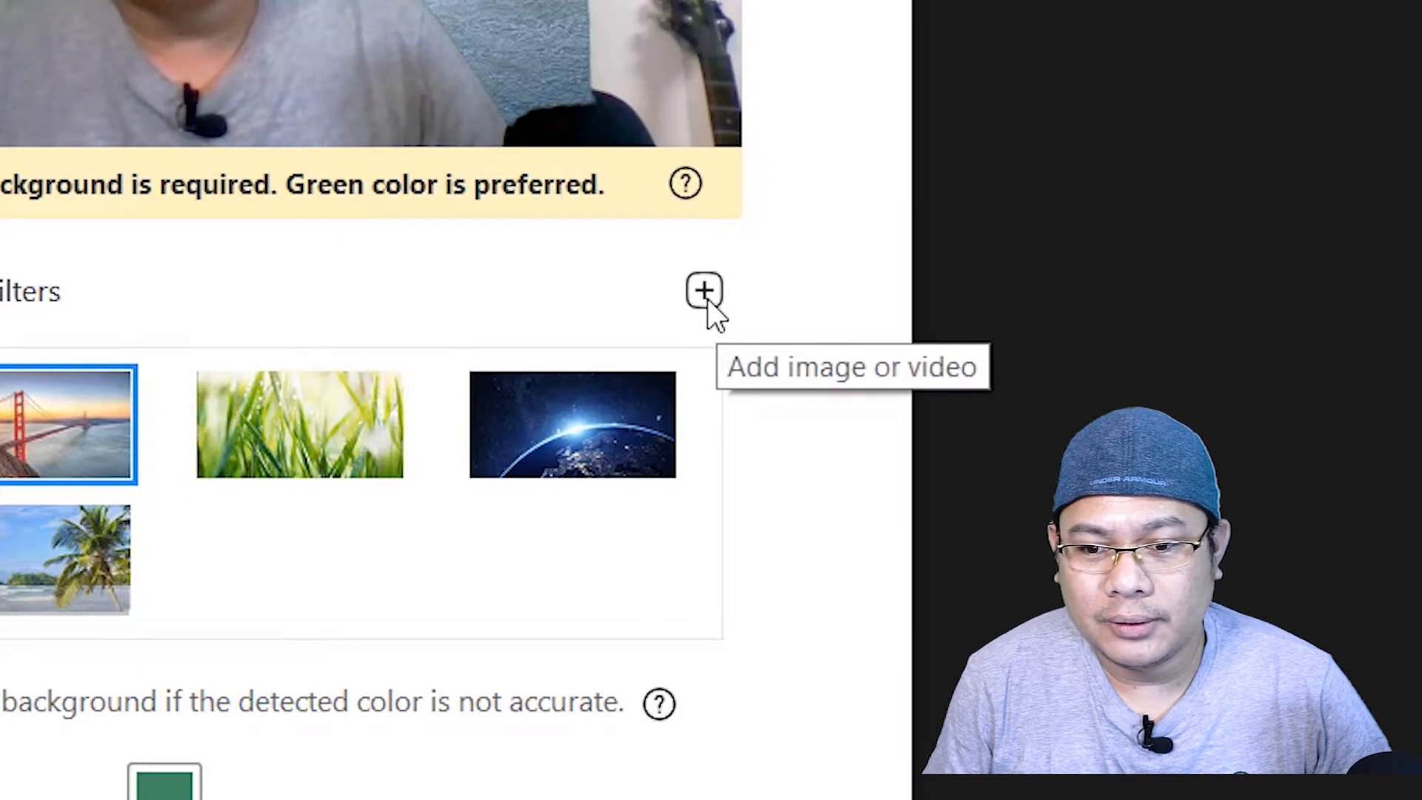
pyautogui.moveTo(726, 327)
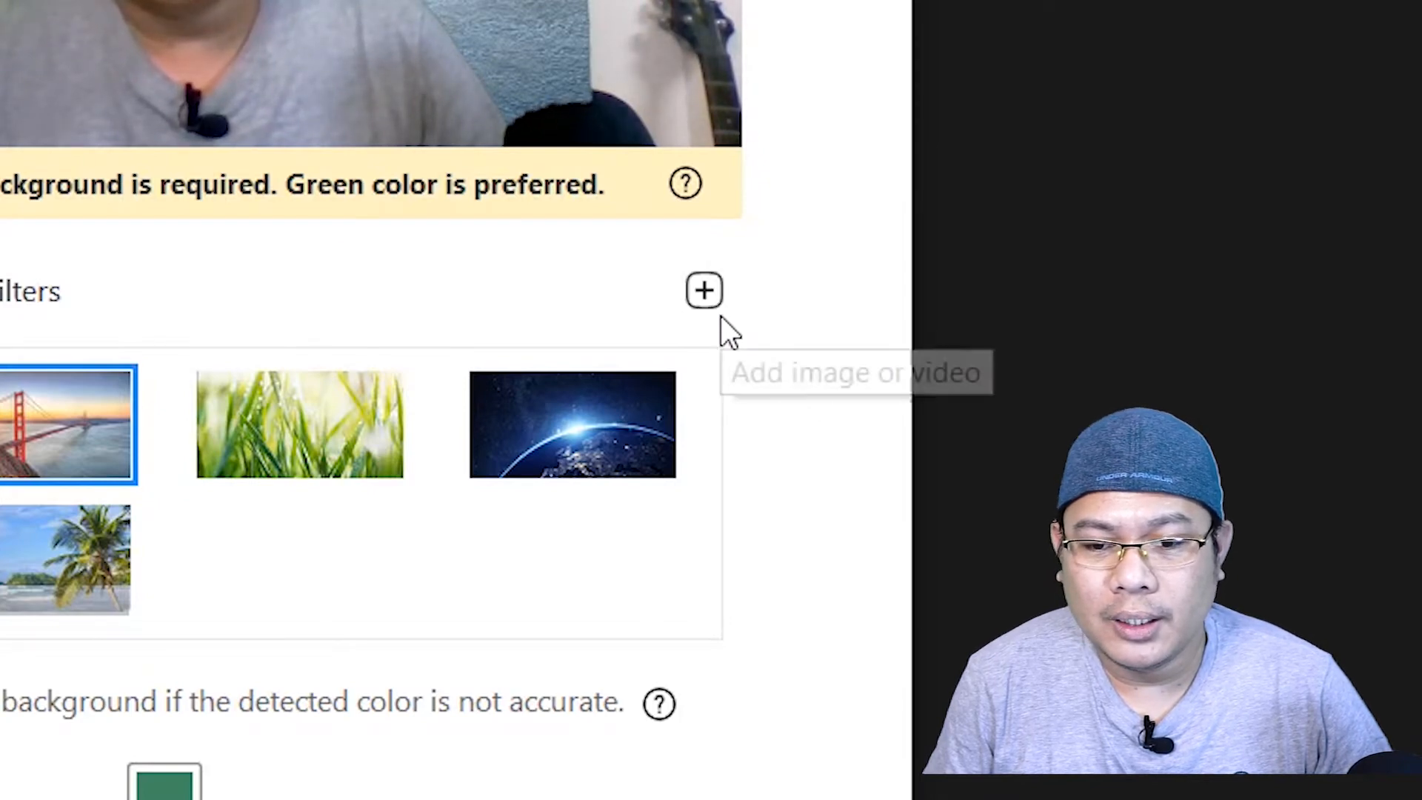
pyautogui.moveTo(705, 291)
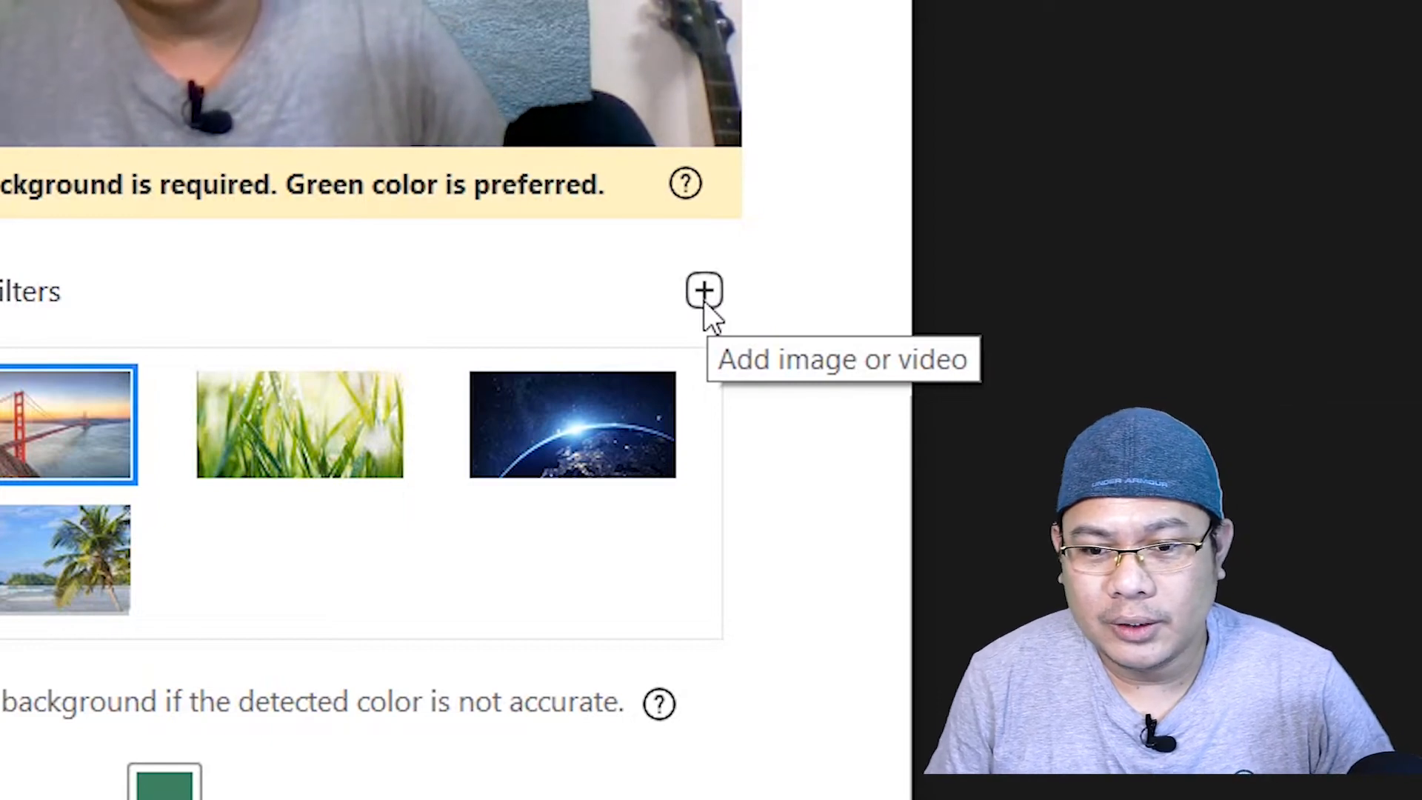
# Step: Add Channel Art Template (Photoshop).jpg from Pictures as a custom virtual background
pyautogui.click(704, 291)
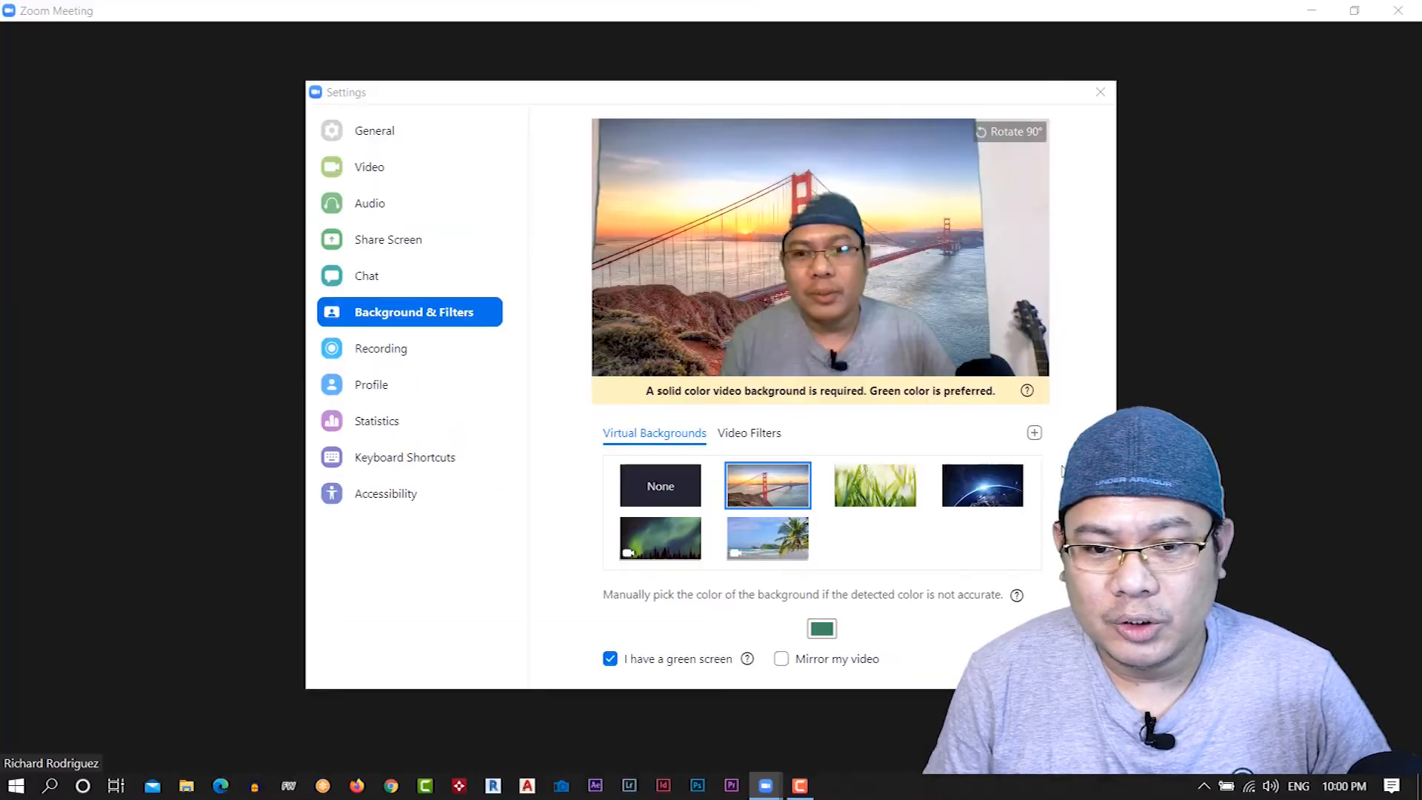
pyautogui.click(1033, 432)
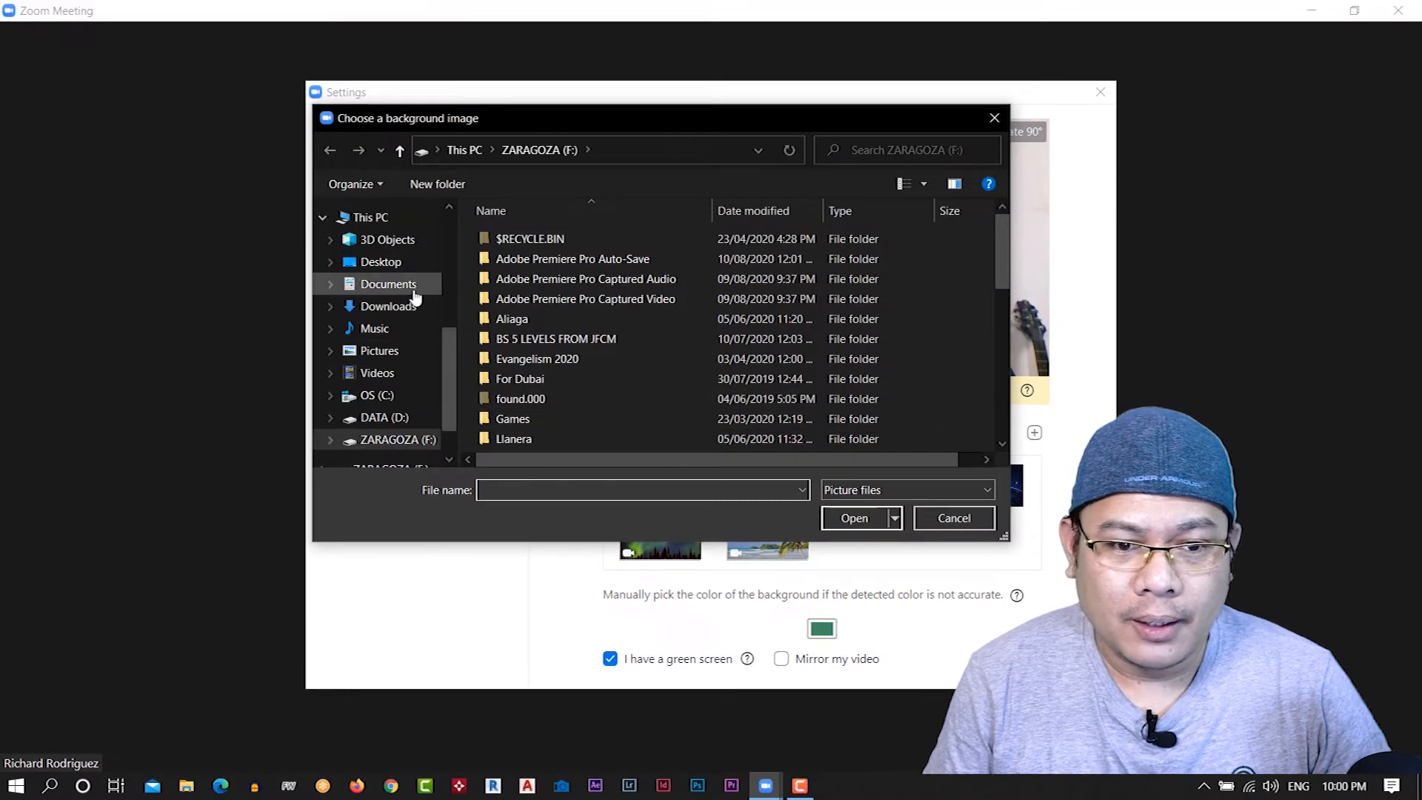
pyautogui.moveTo(388, 306)
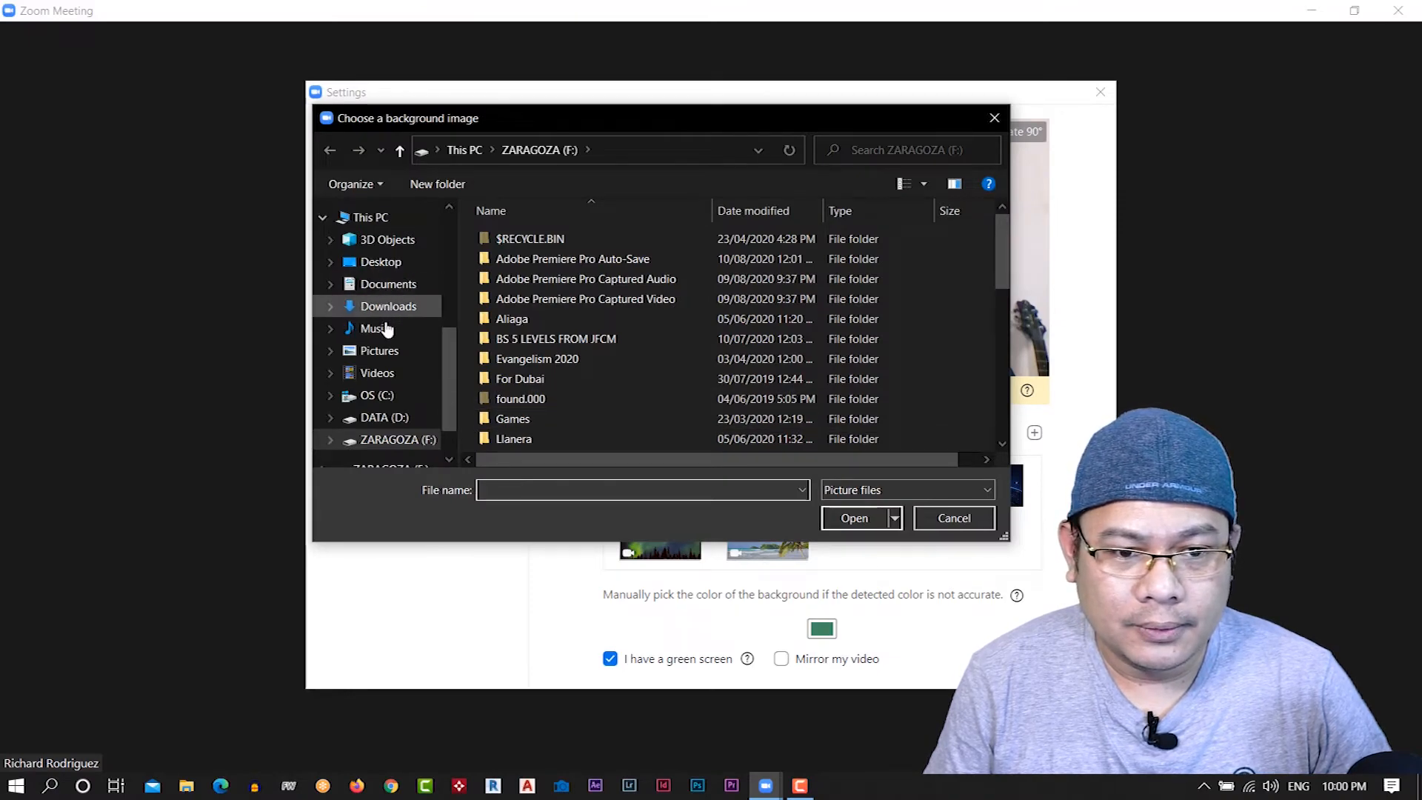
pyautogui.click(379, 351)
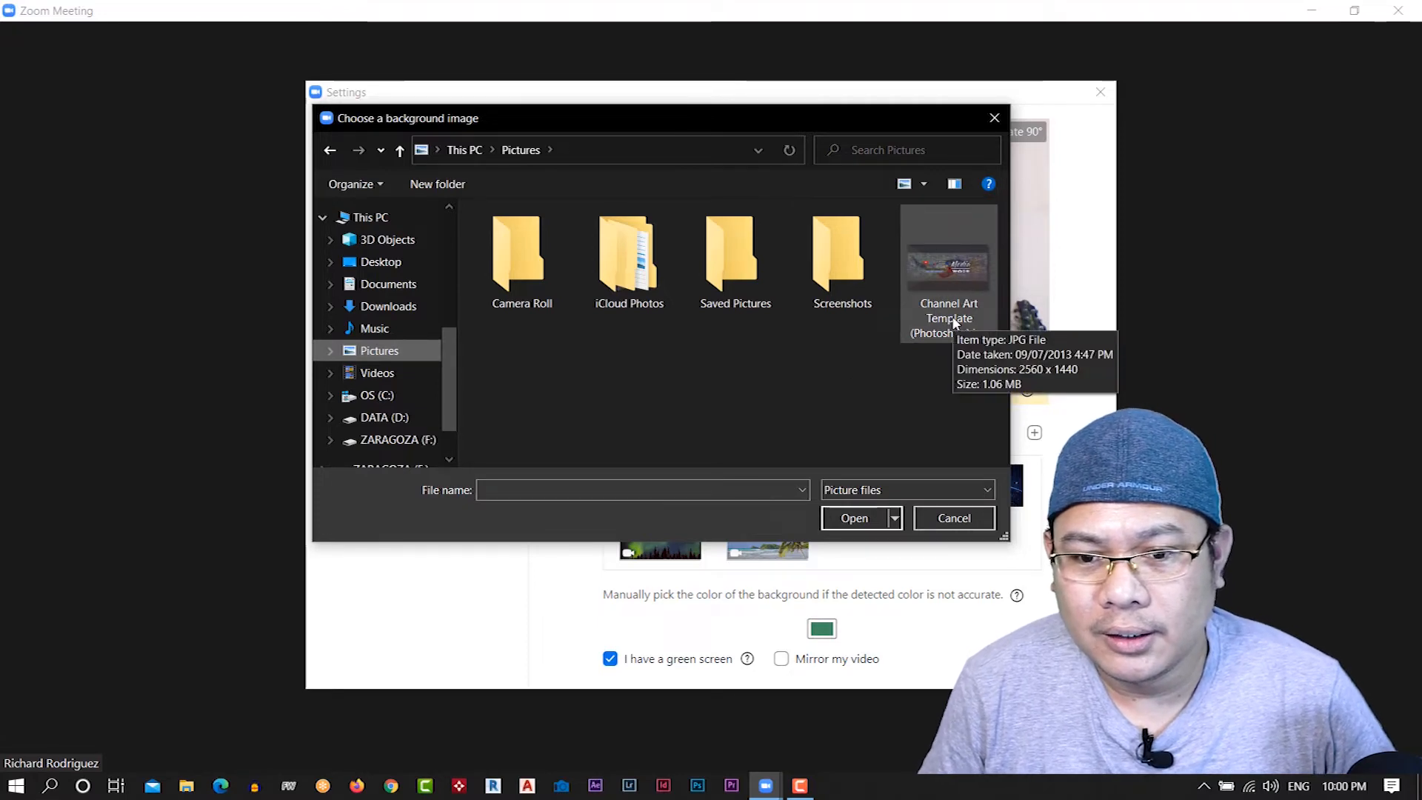
pyautogui.click(948, 258)
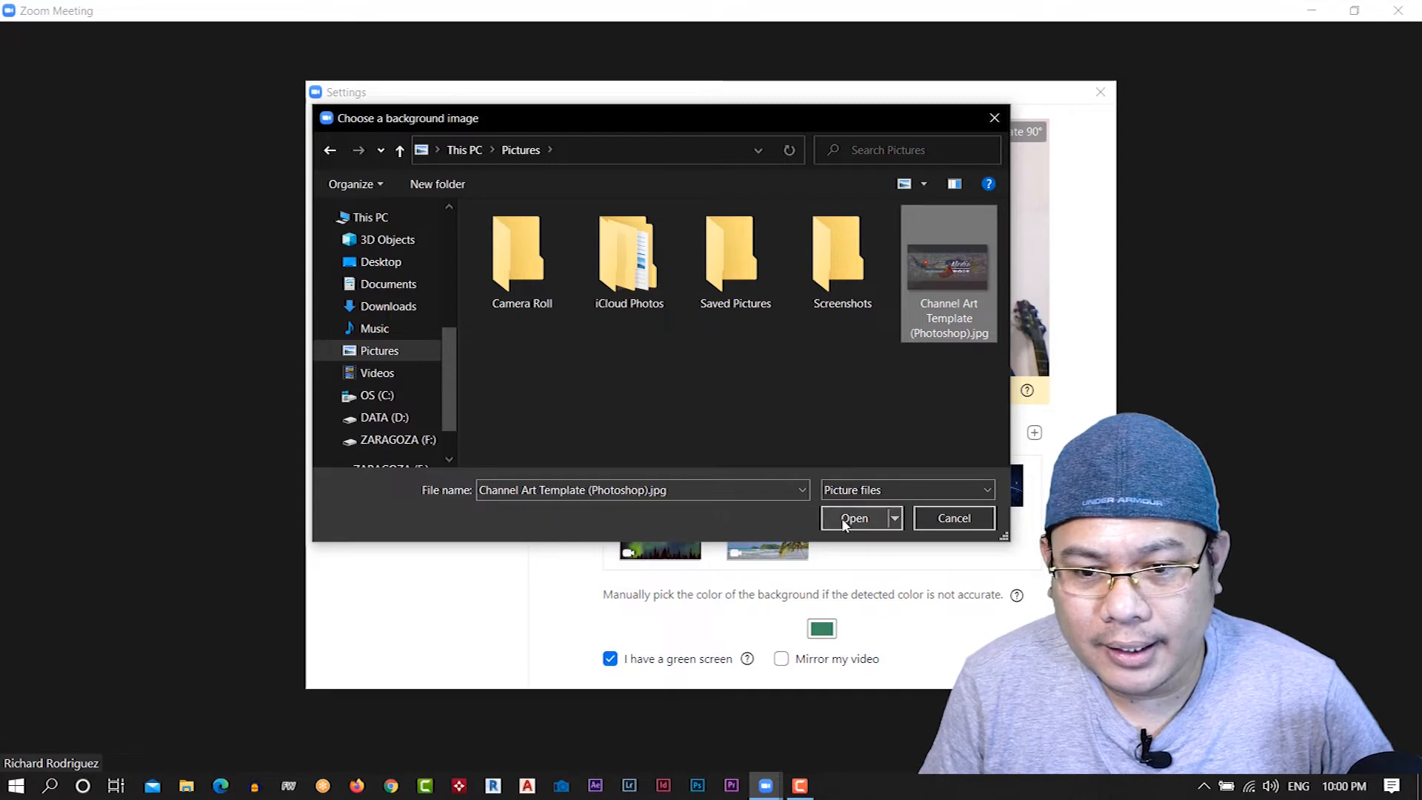
pyautogui.moveTo(860, 443)
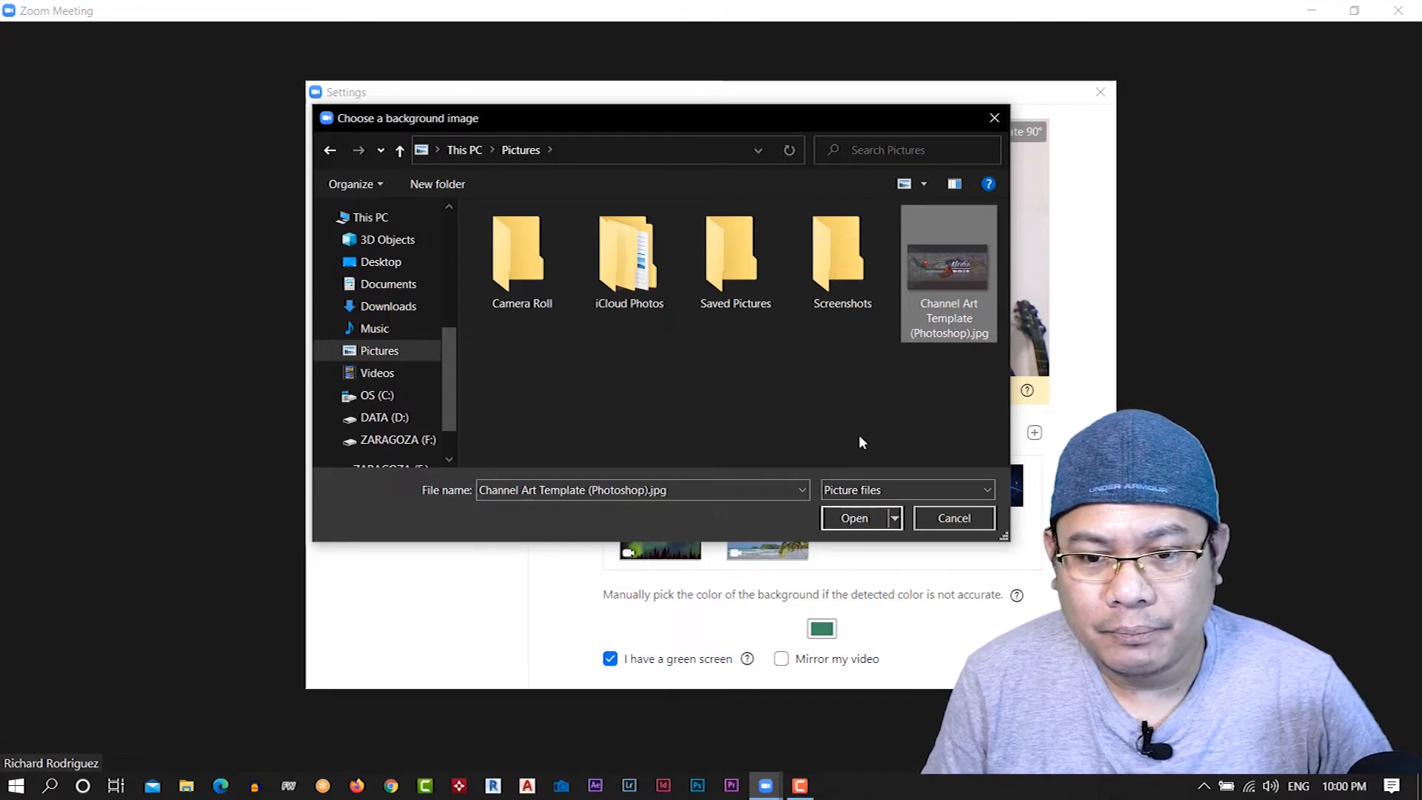
pyautogui.click(853, 518)
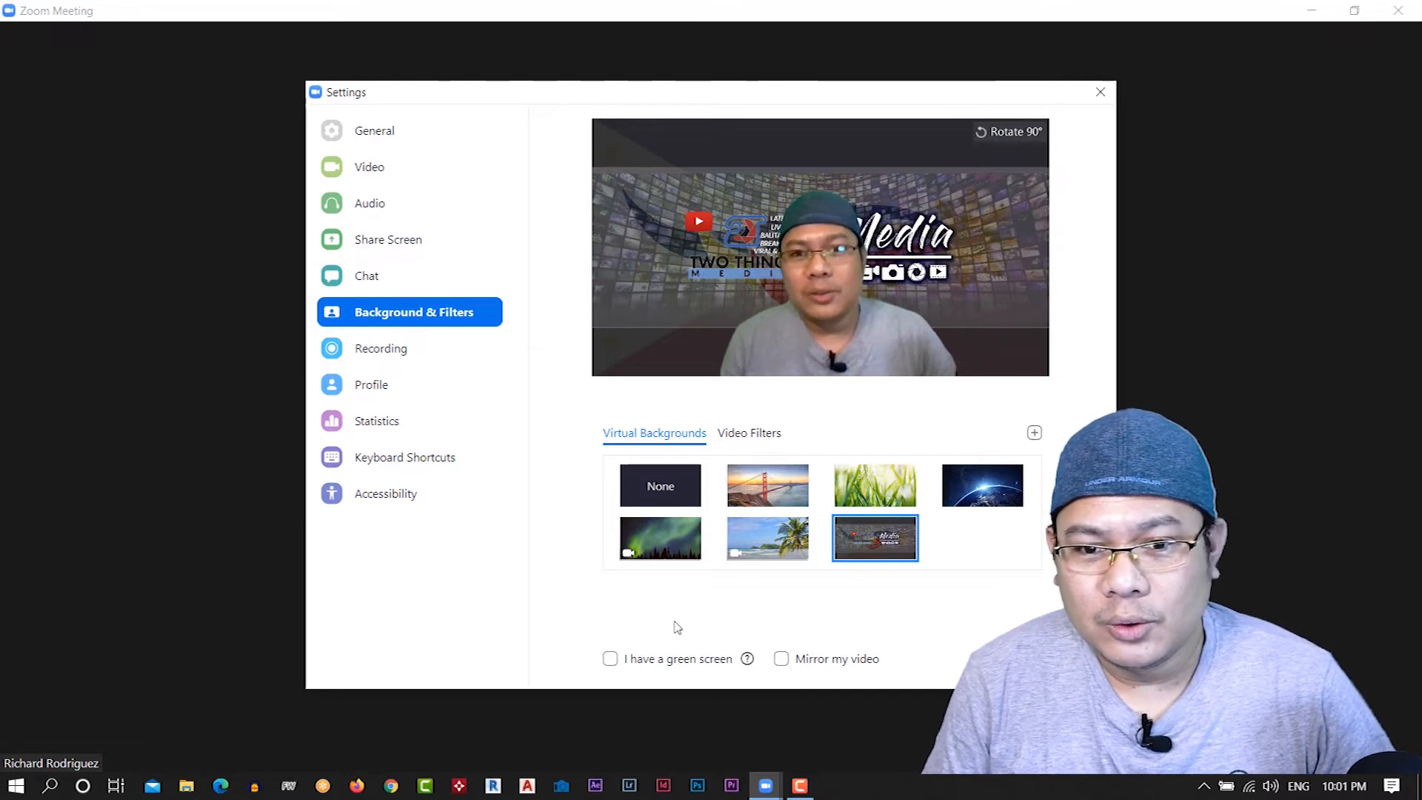
pyautogui.moveTo(686, 582)
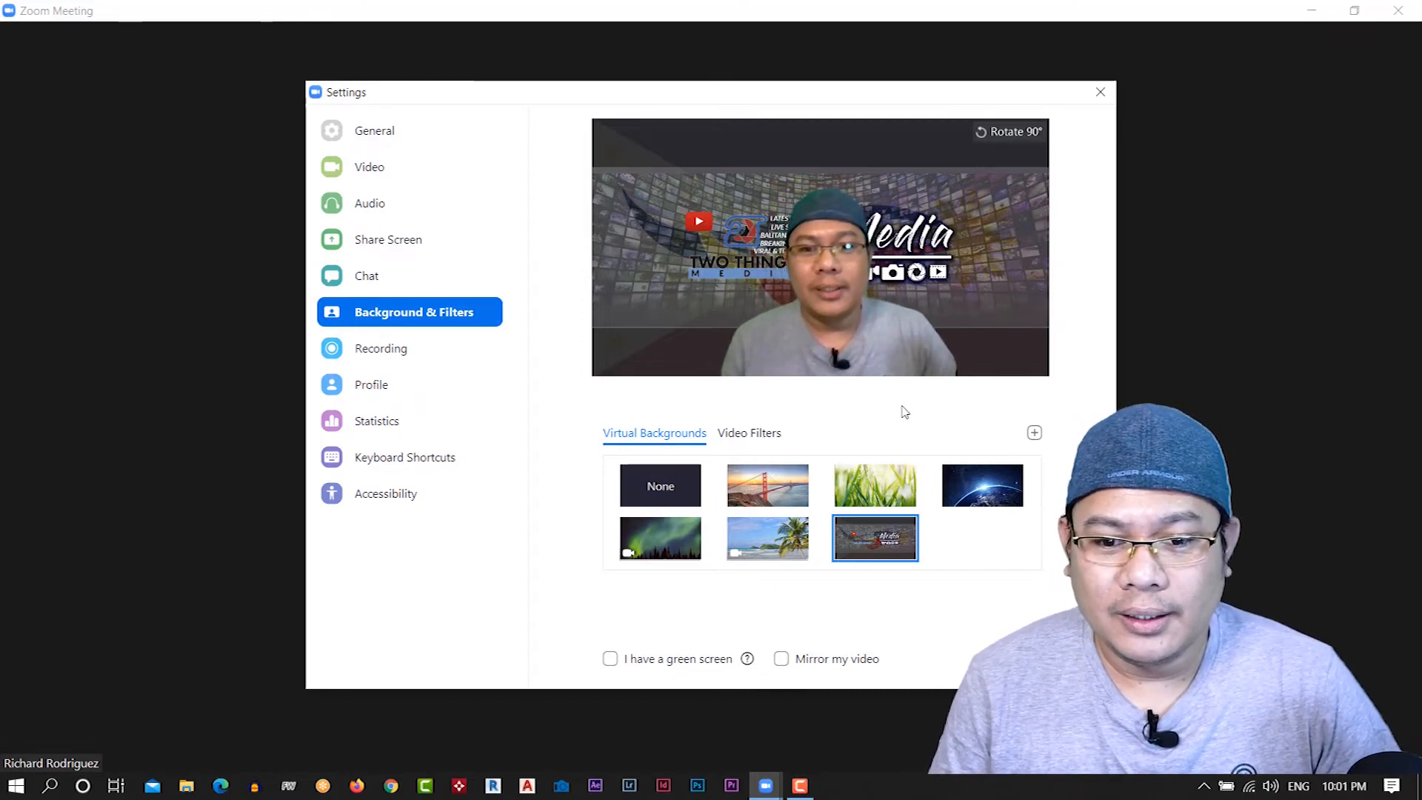
pyautogui.moveTo(930, 386)
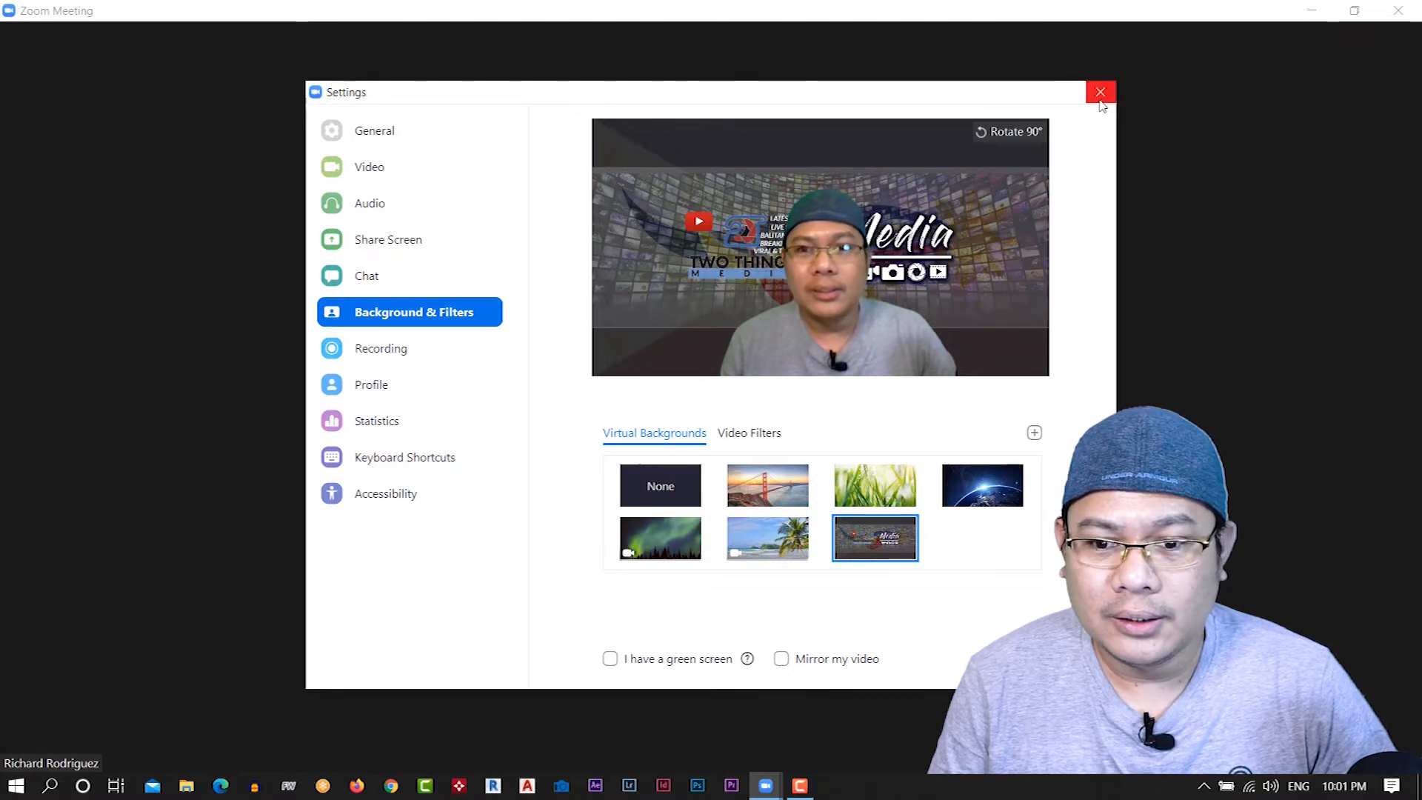
pyautogui.moveTo(1100, 92)
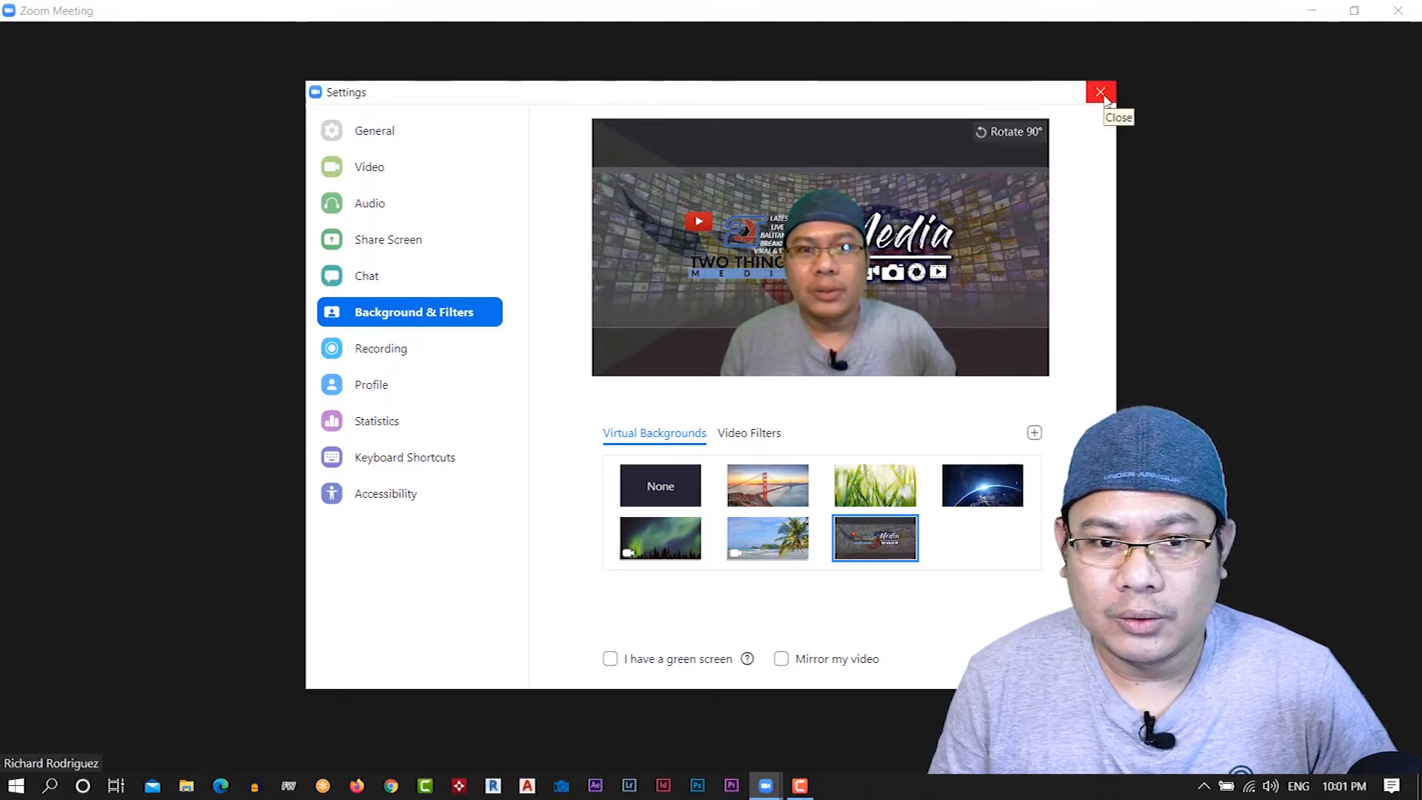
# Step: Close Settings, keeping the channel-art image as the virtual background
pyautogui.click(1102, 92)
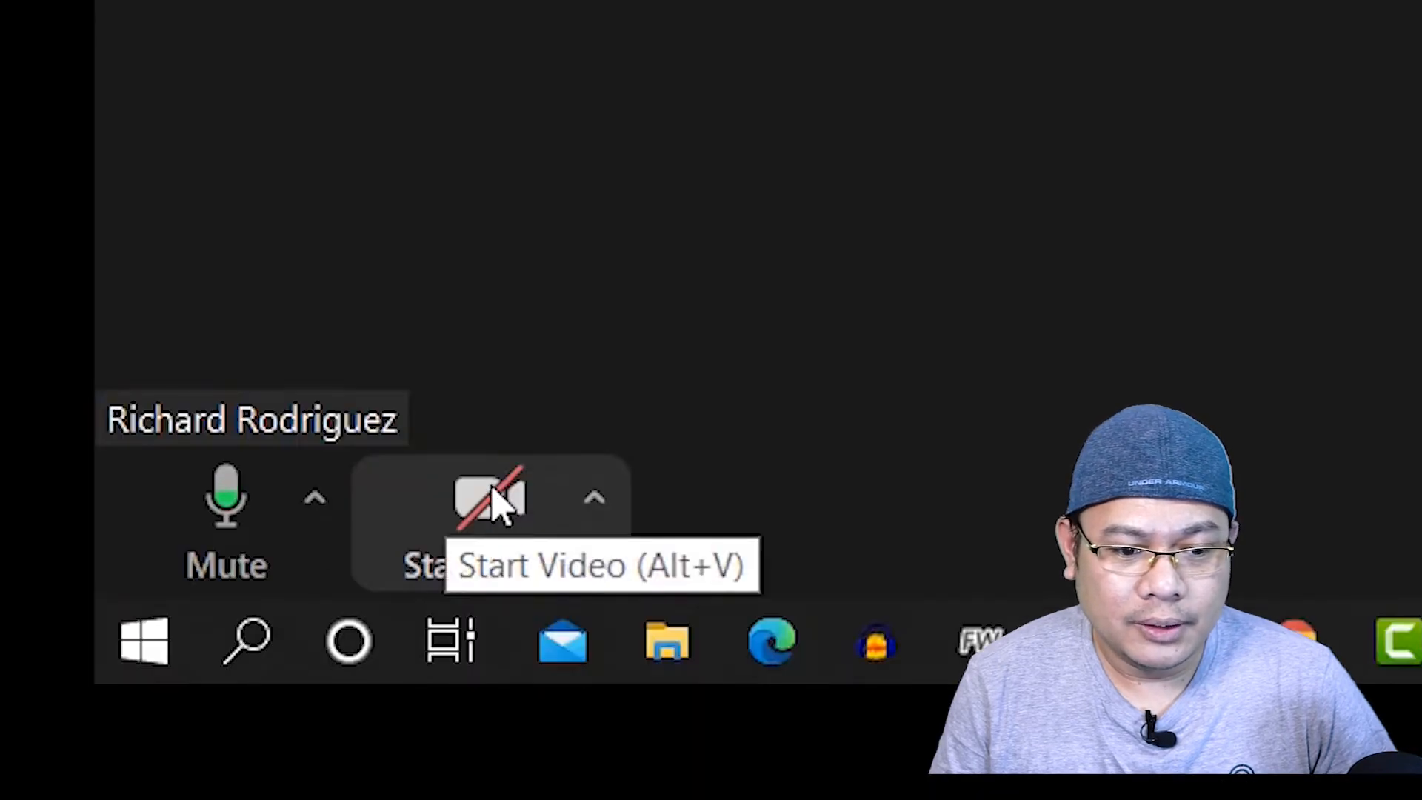
# Step: Start video so the presenter appears over the channel-art background
pyautogui.click(490, 497)
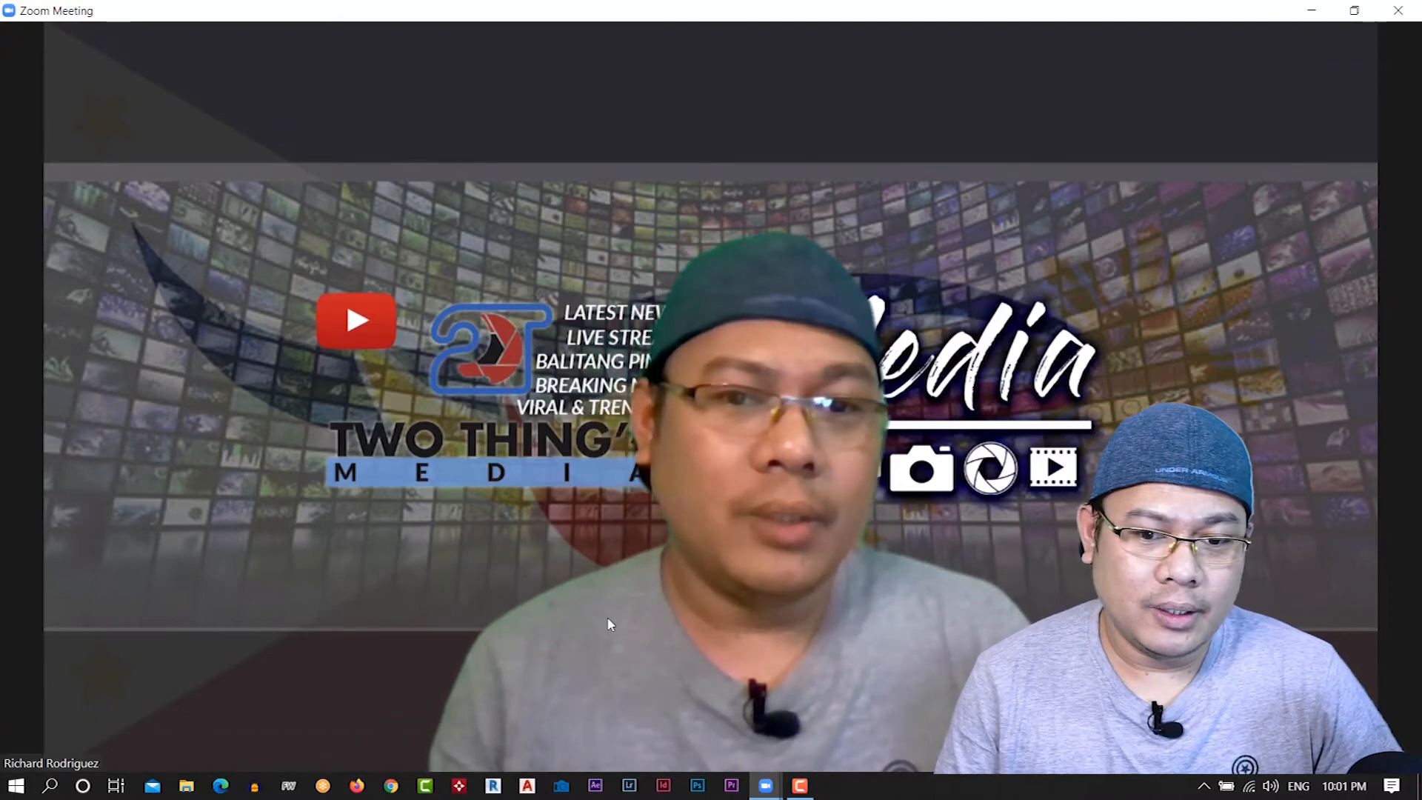
pyautogui.moveTo(606, 599)
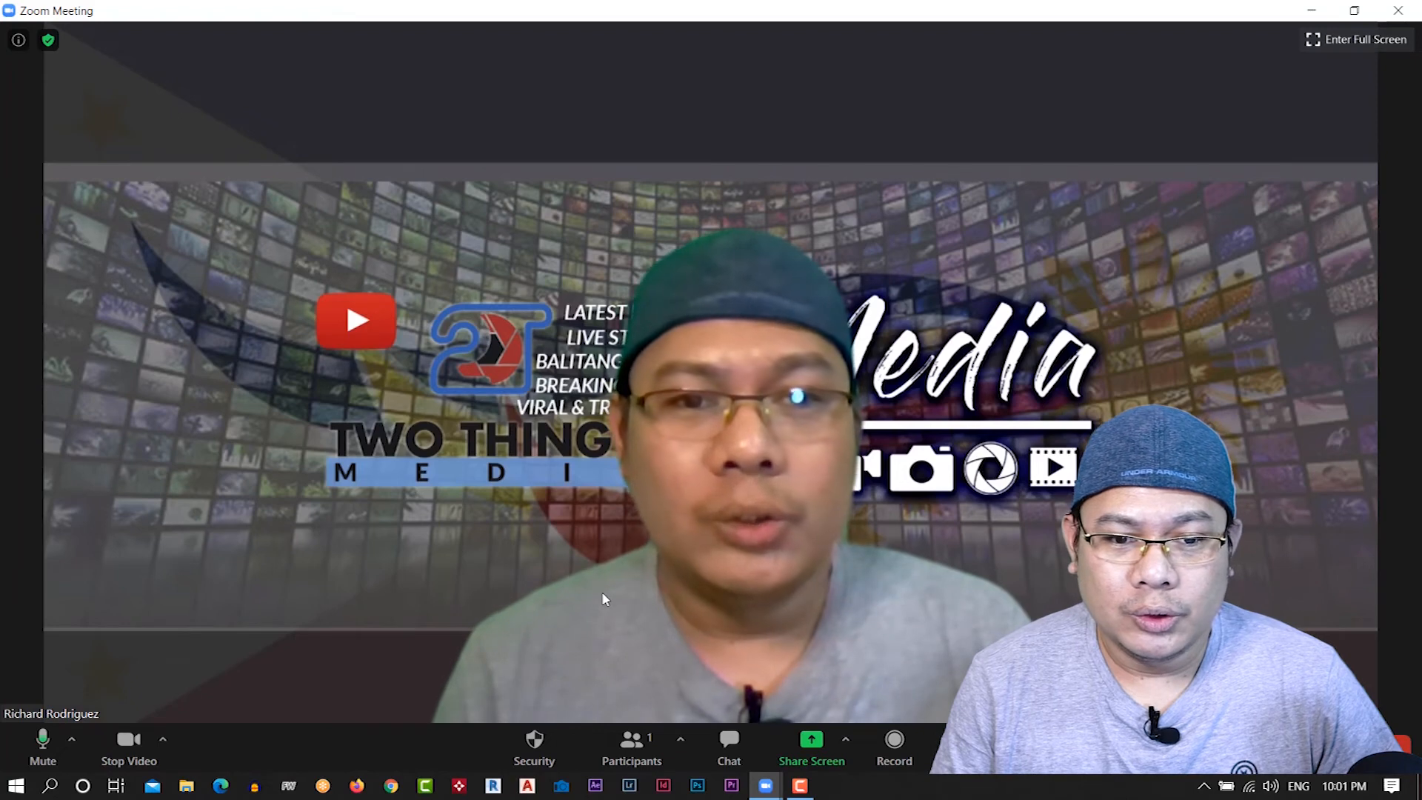